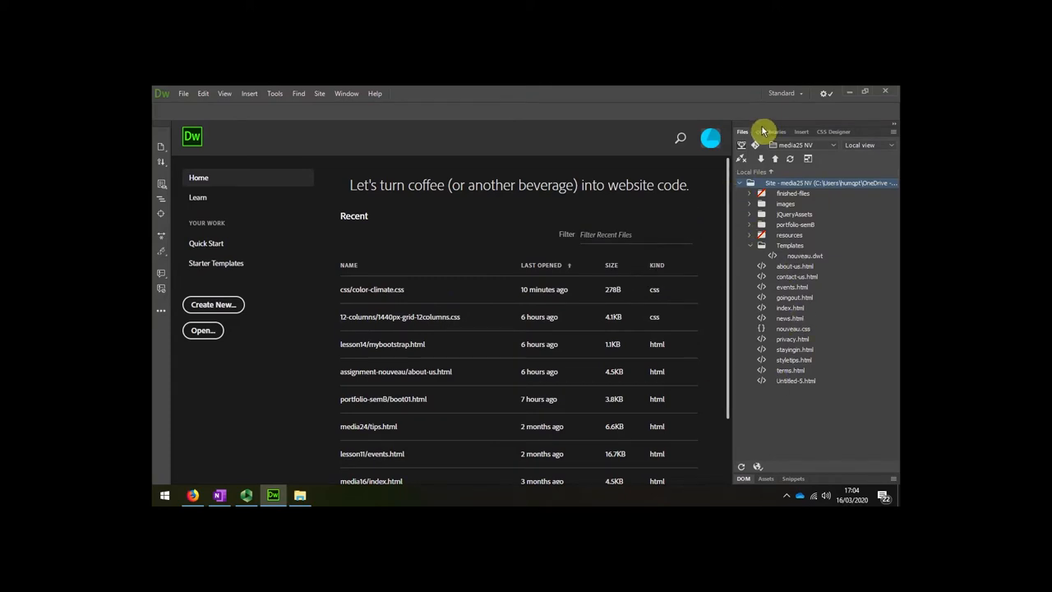
mouse_move(319, 92)
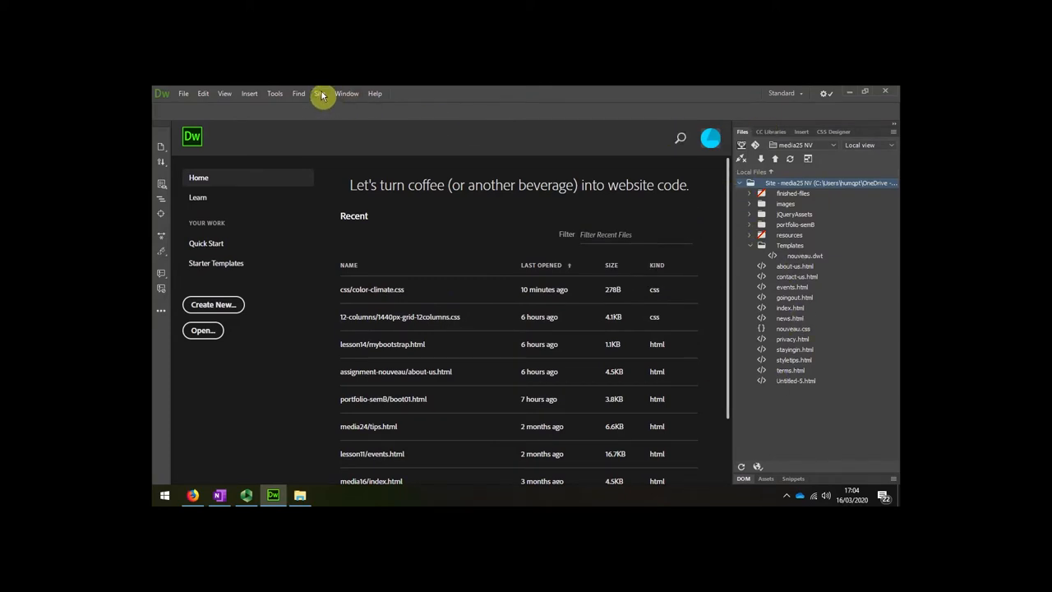
- Reach the Manage Sites list through the Site menu
left_click(319, 92)
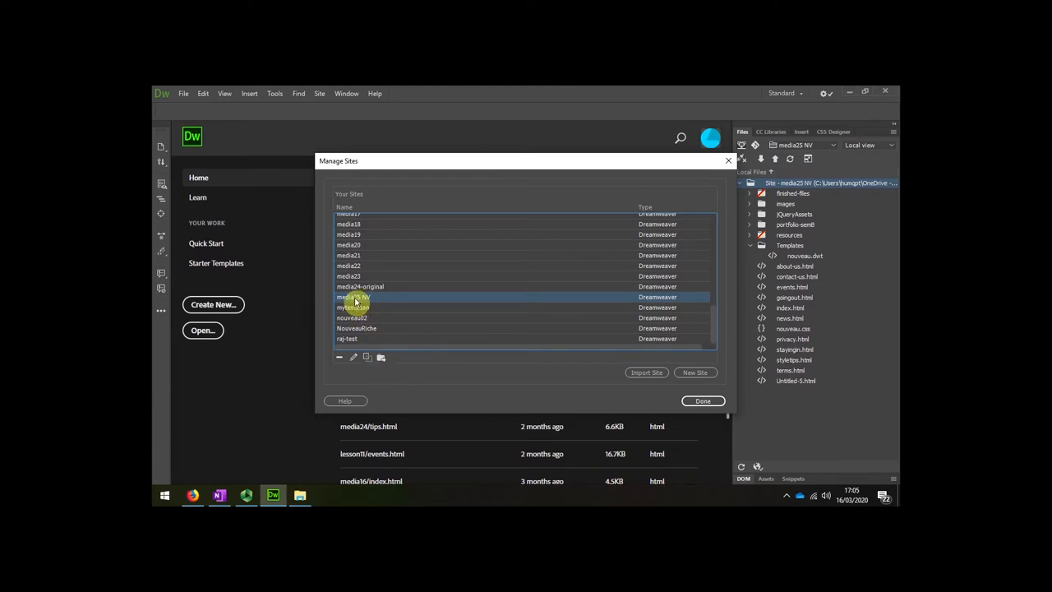
mouse_move(366, 356)
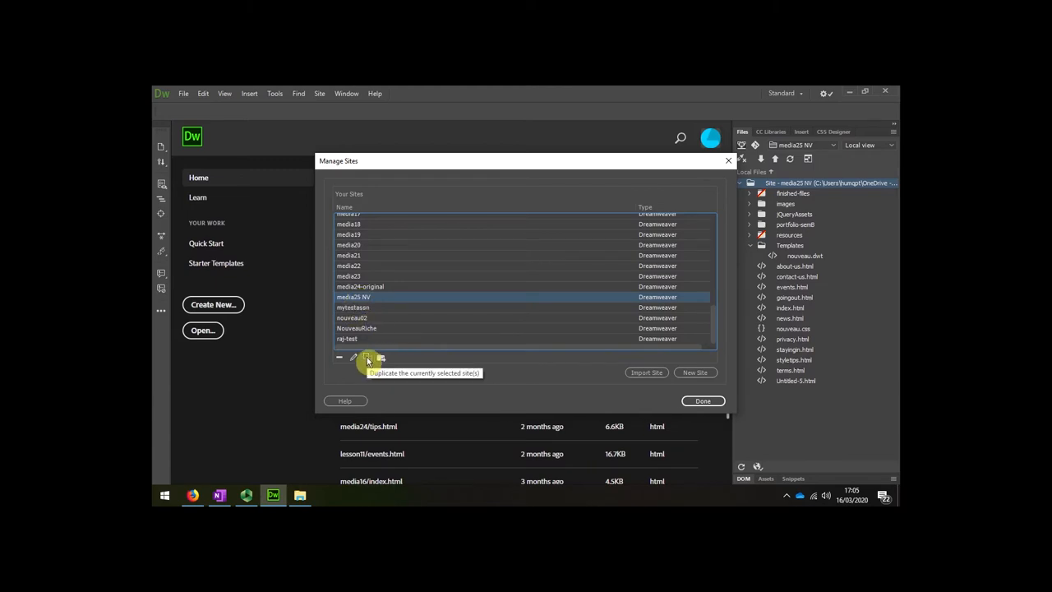
- Duplicate the media25 NV site and edit the new 'media25 NV copy' entry
left_click(369, 357)
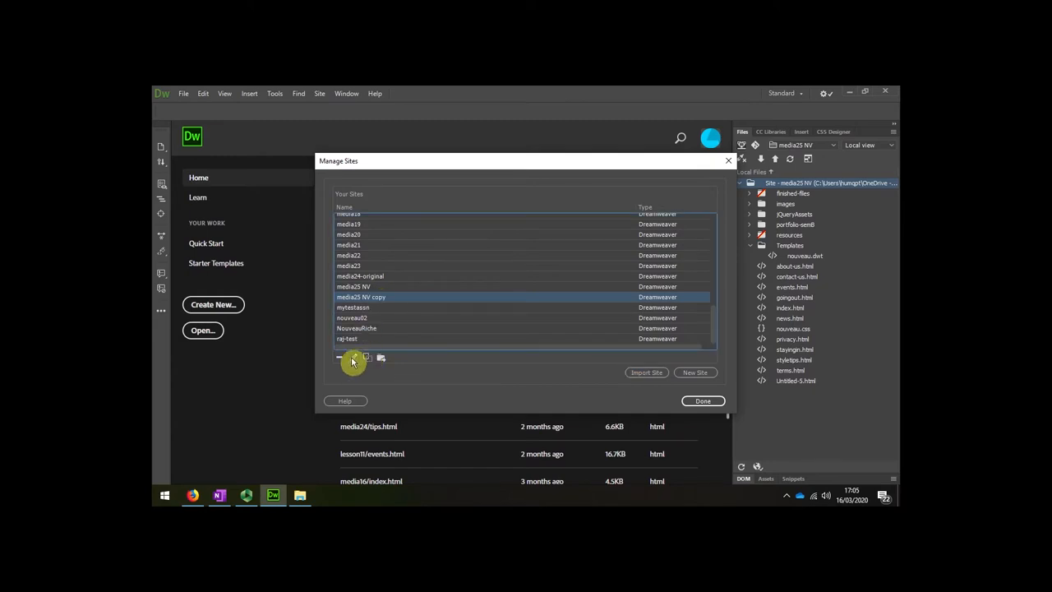
left_click(353, 357)
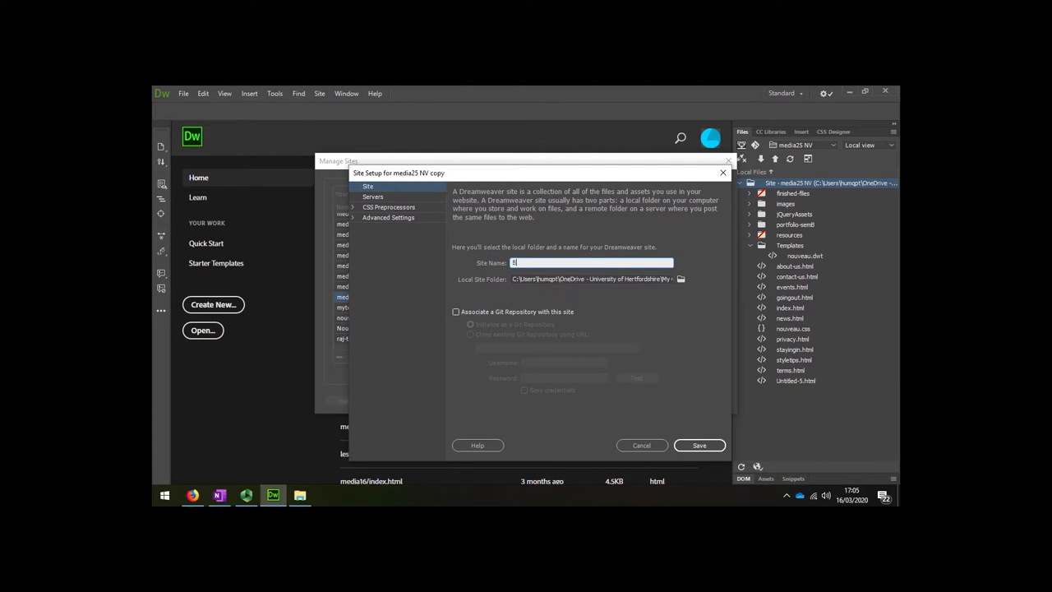
- Give the copied site the name 'Bootstrap sem b'
type("Bootstrap sem b")
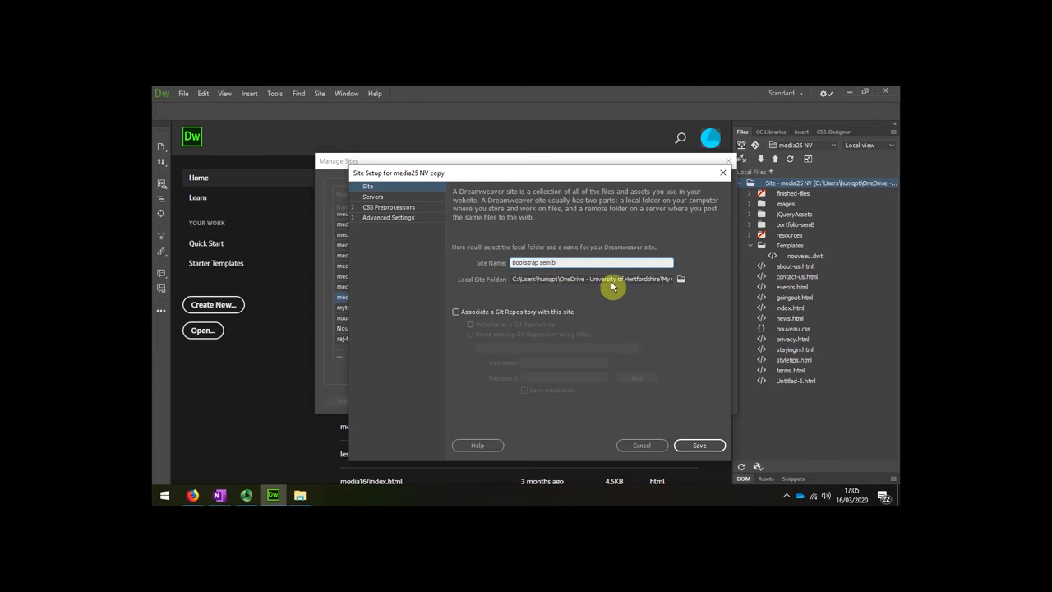
mouse_move(296, 474)
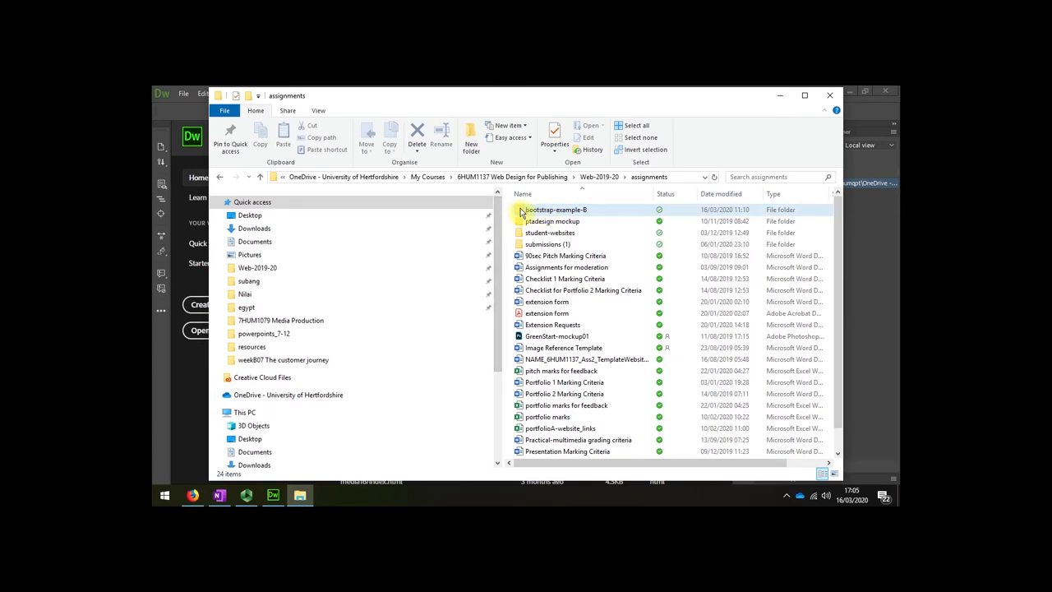
- Inspect the resources folder inside bootstrap-example-B in File Explorer
double_click(555, 209)
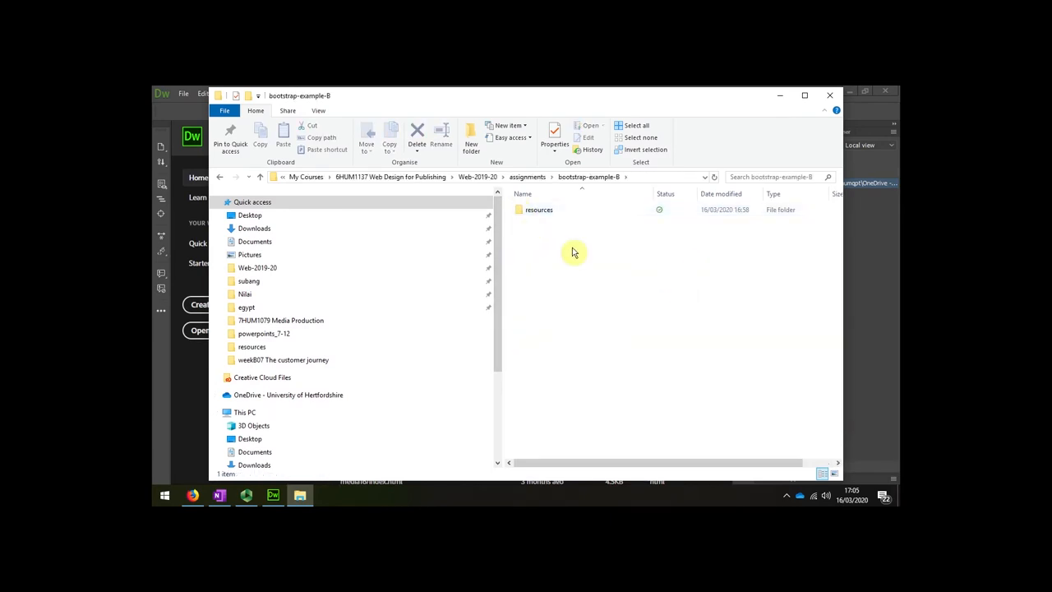
mouse_move(516, 209)
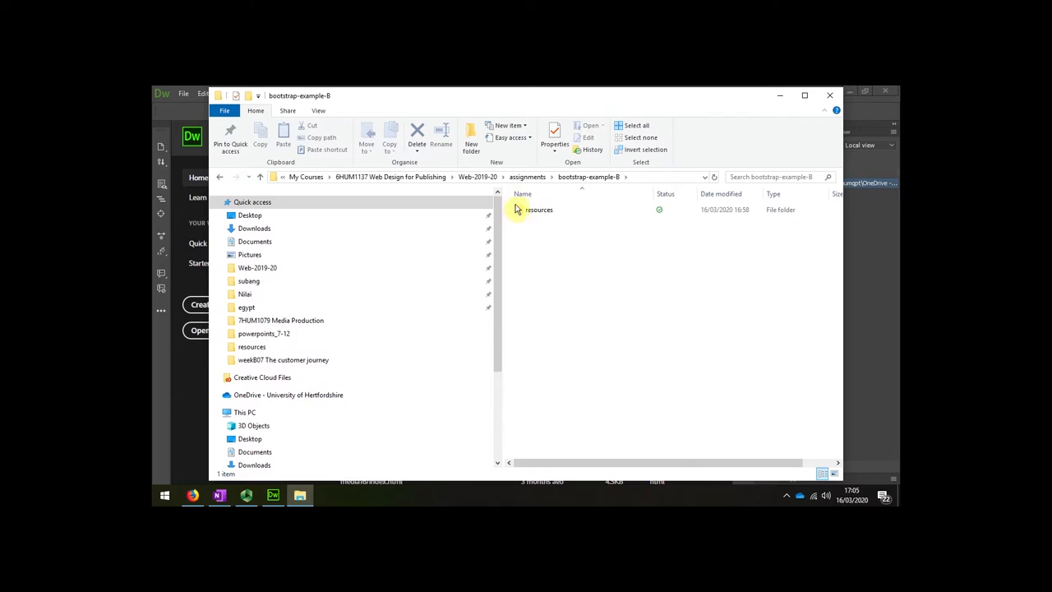
double_click(540, 211)
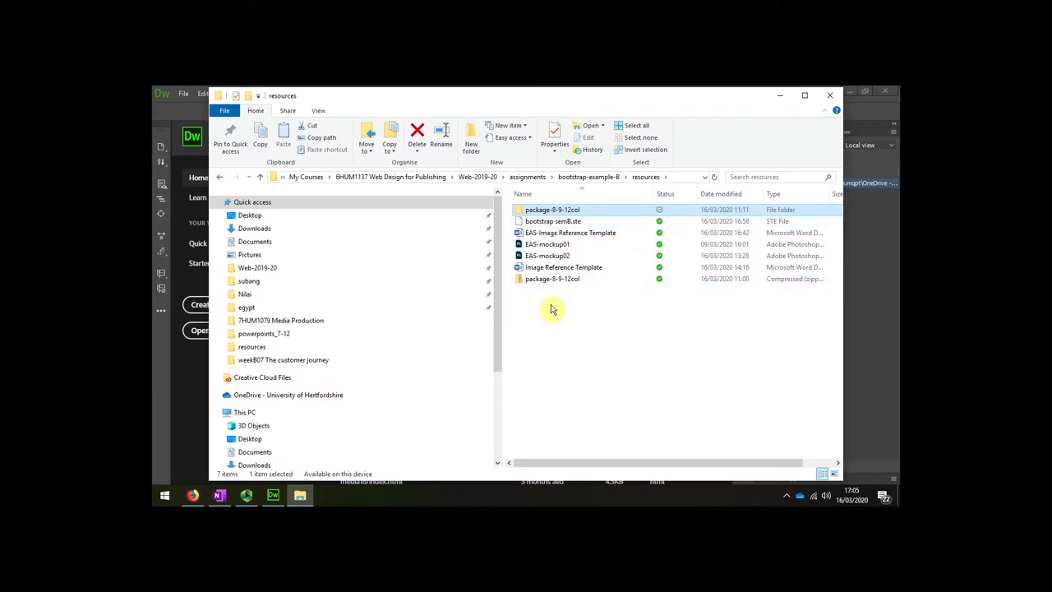
left_click(588, 178)
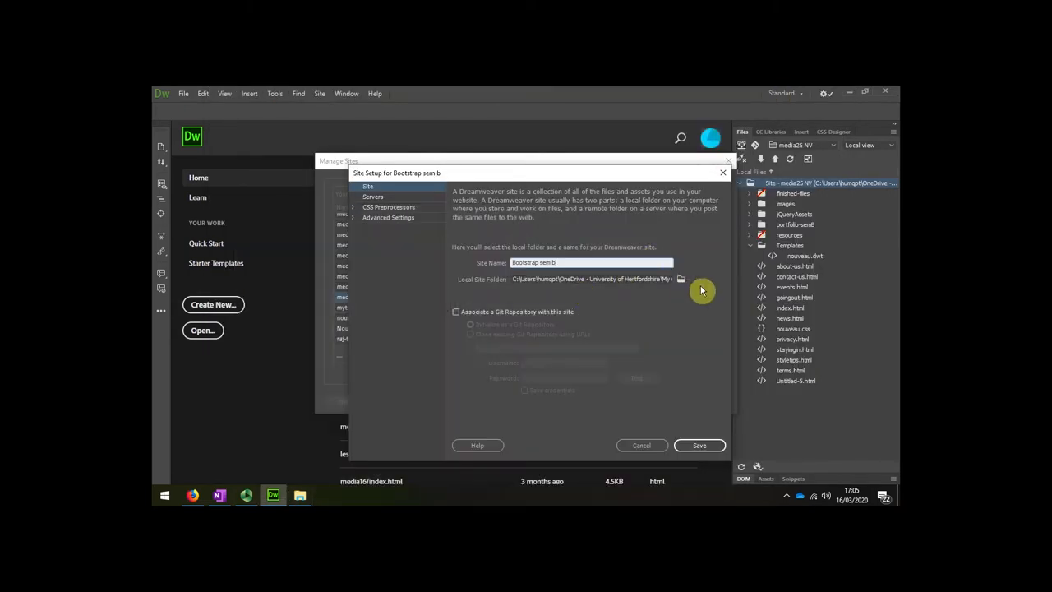
- Set the local site folder to Web-2019-20 > assignments > bootstrap-example-B
left_click(681, 280)
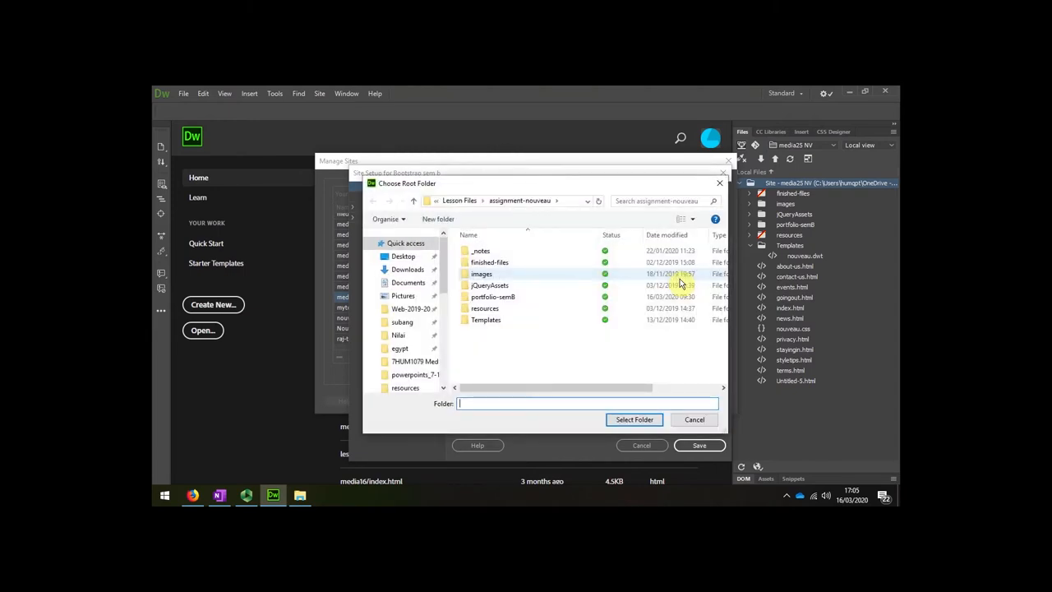
left_click(543, 201)
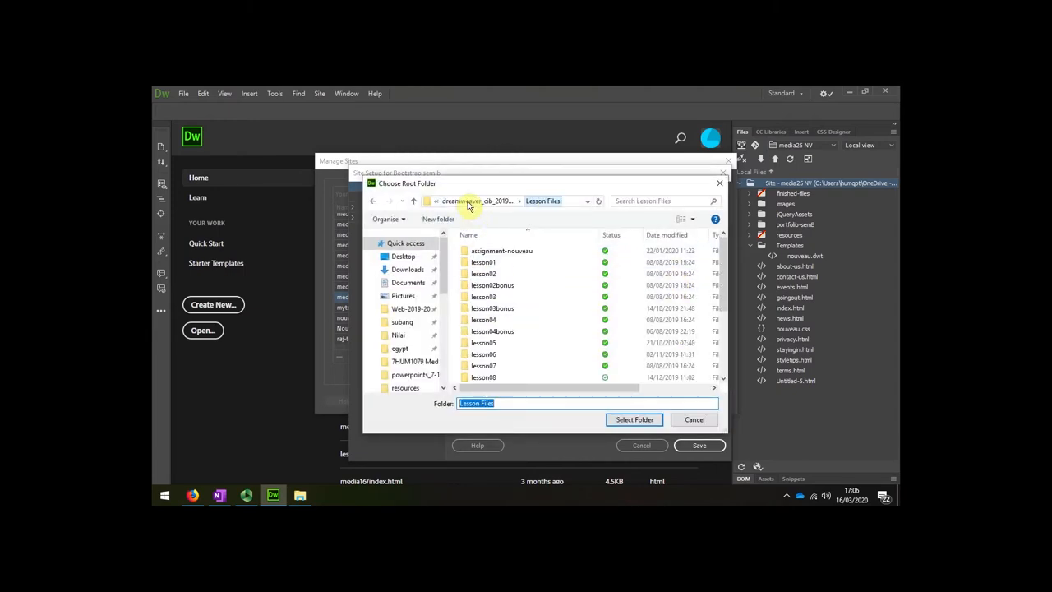
left_click(477, 201)
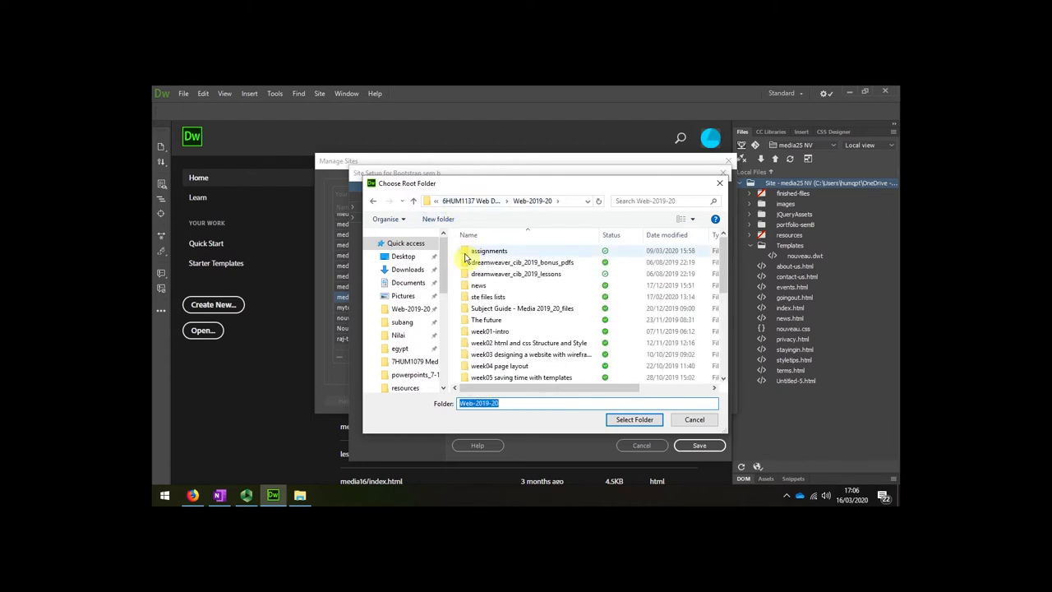
double_click(490, 250)
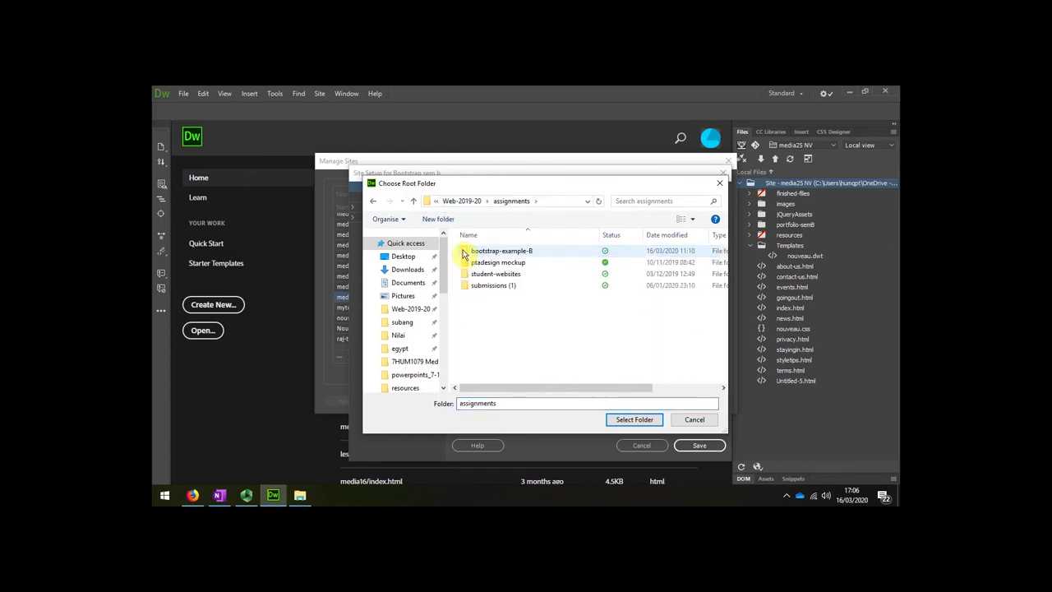
double_click(503, 250)
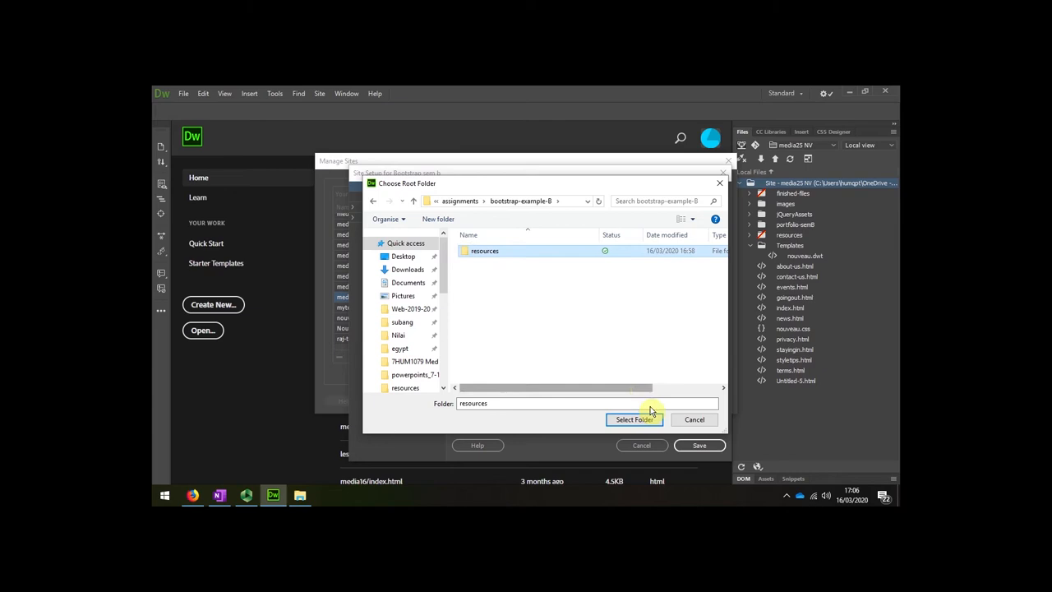
left_click(634, 419)
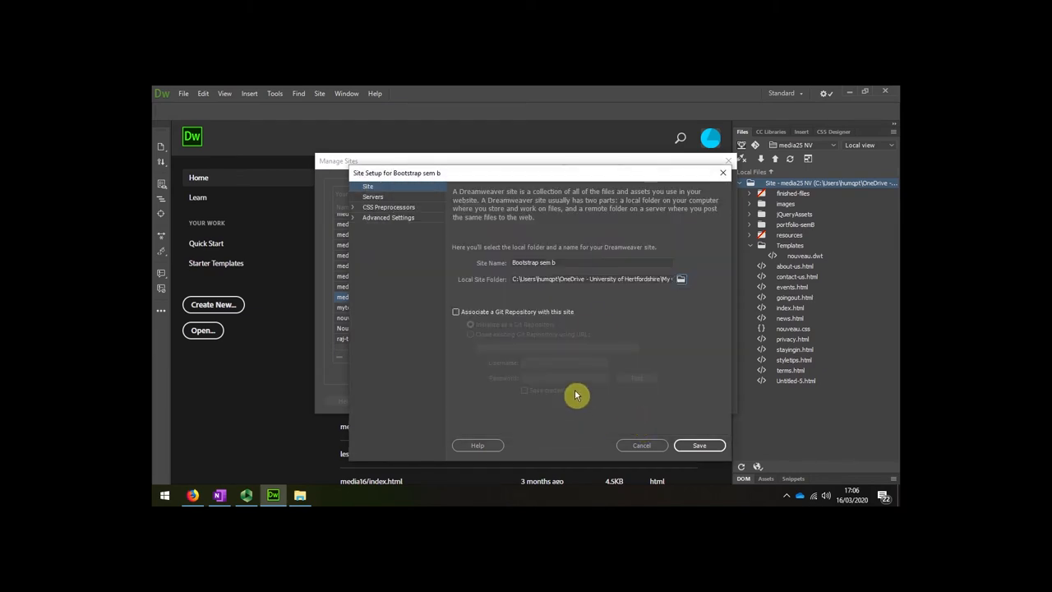
mouse_move(678, 415)
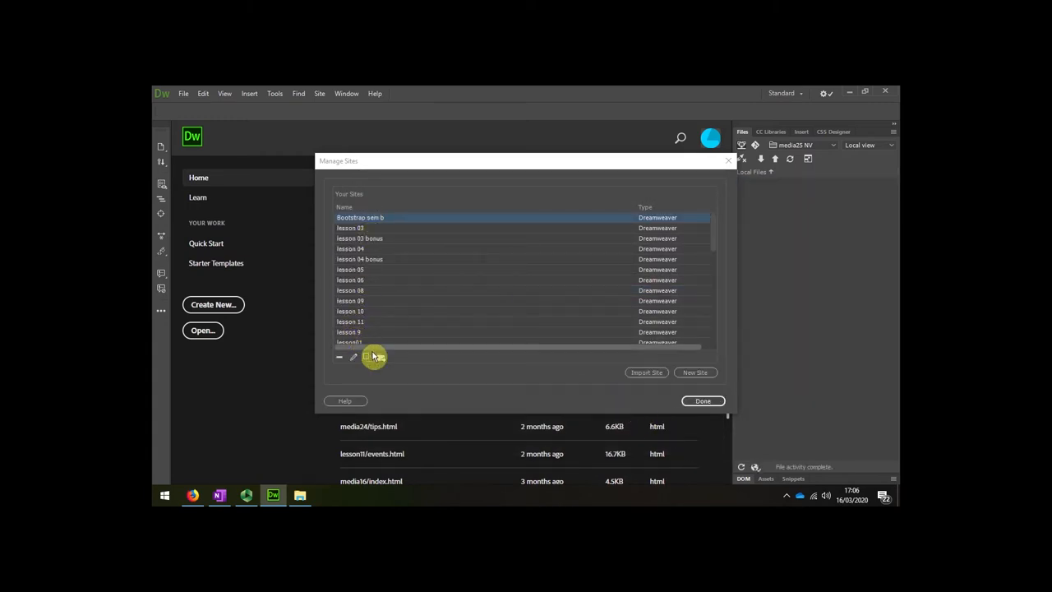
mouse_move(380, 357)
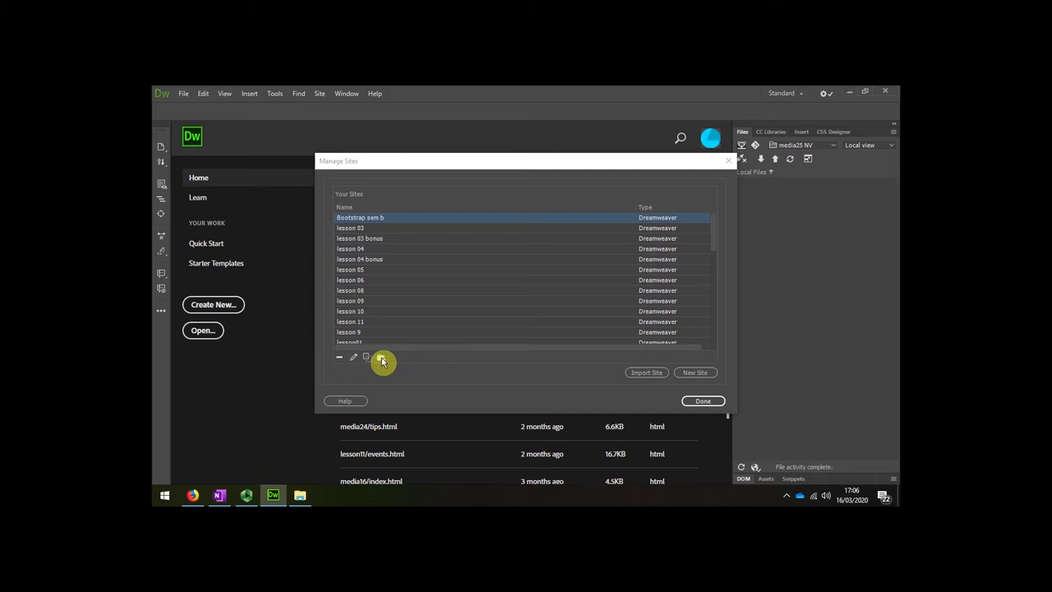
- Export Bootstrap sem b with its settings as an .ste file into bootstrap-example-B > resources
left_click(381, 357)
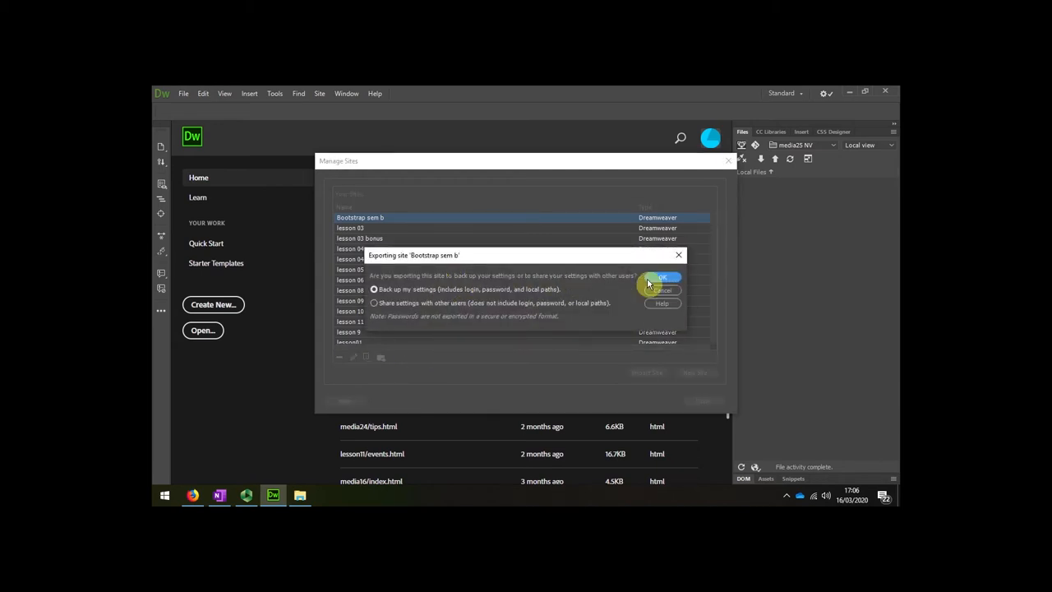
left_click(663, 276)
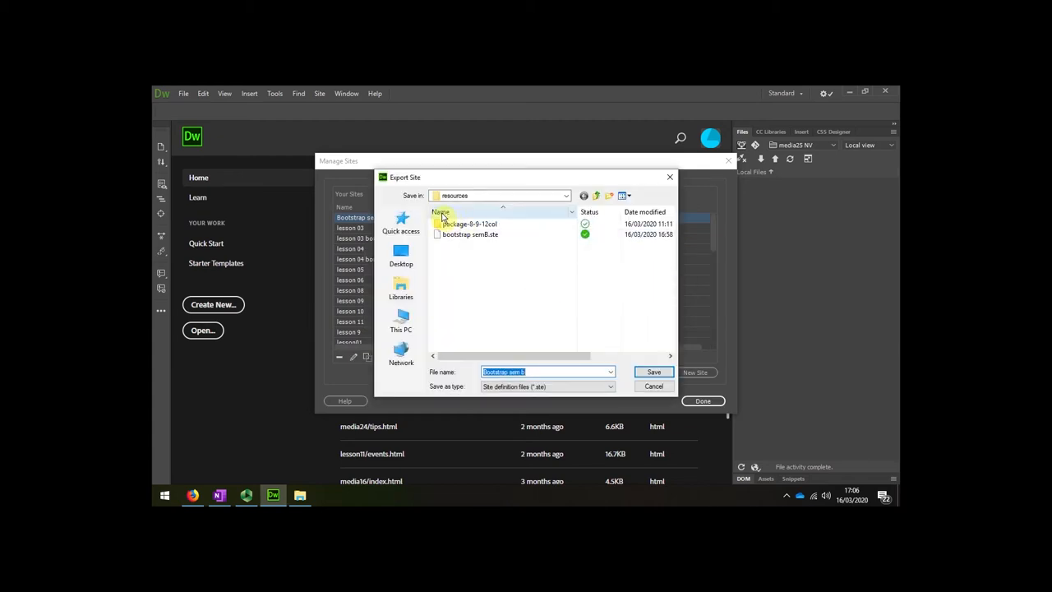
left_click(566, 196)
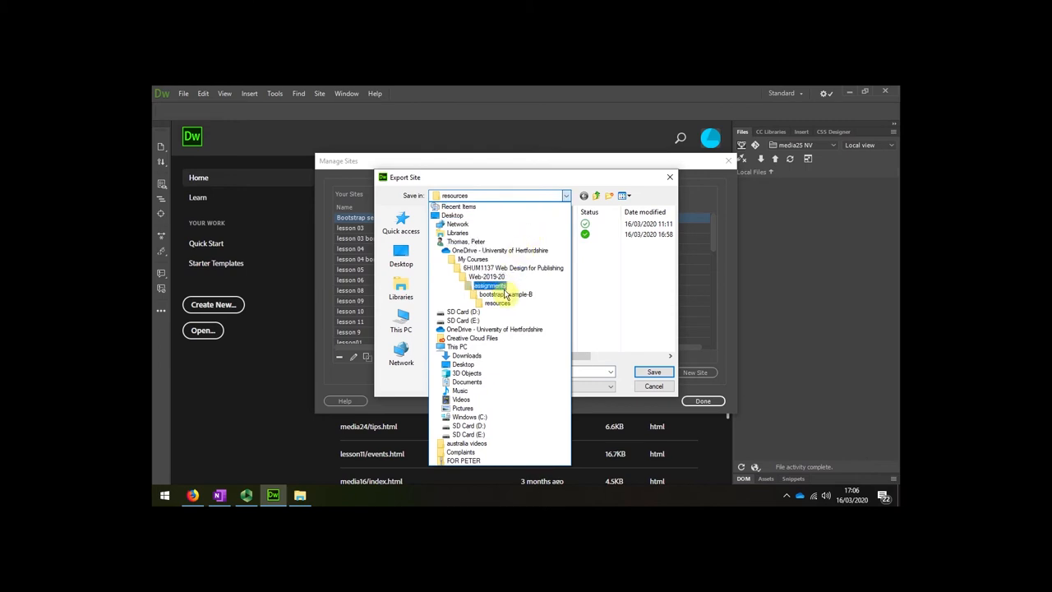
double_click(508, 295)
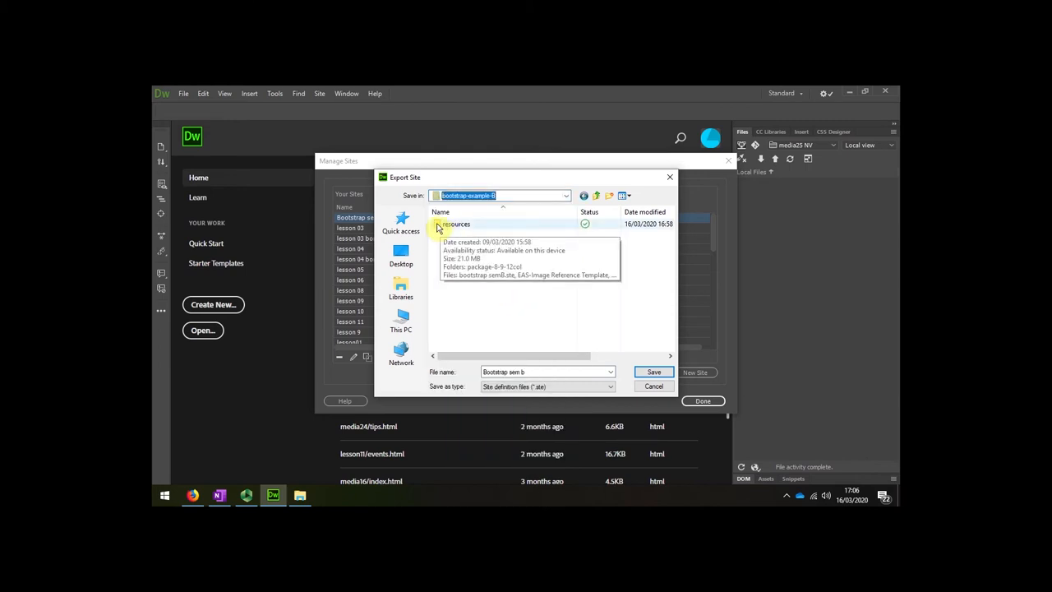
double_click(456, 224)
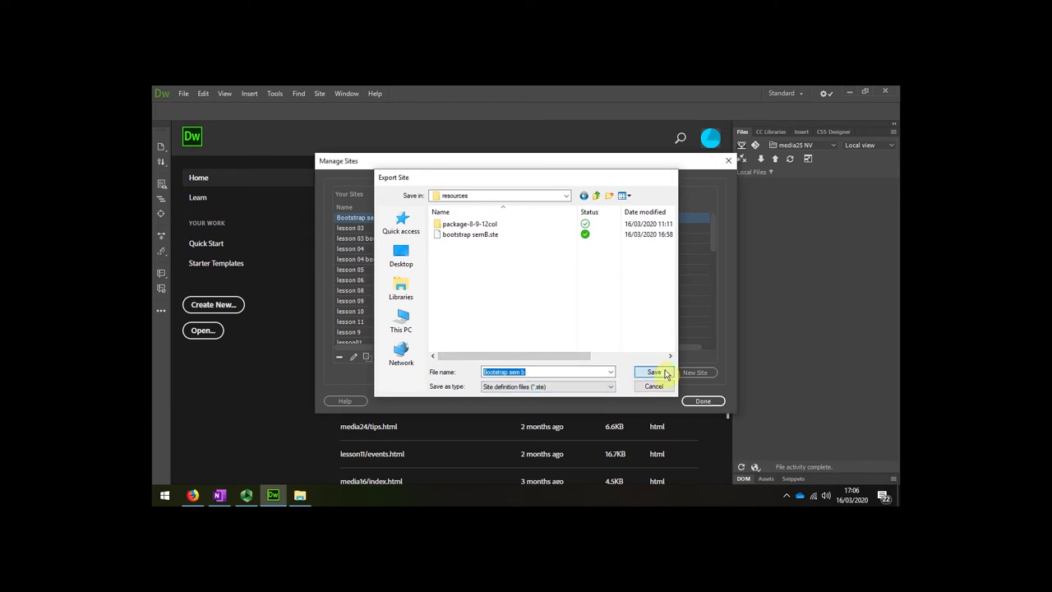
left_click(654, 372)
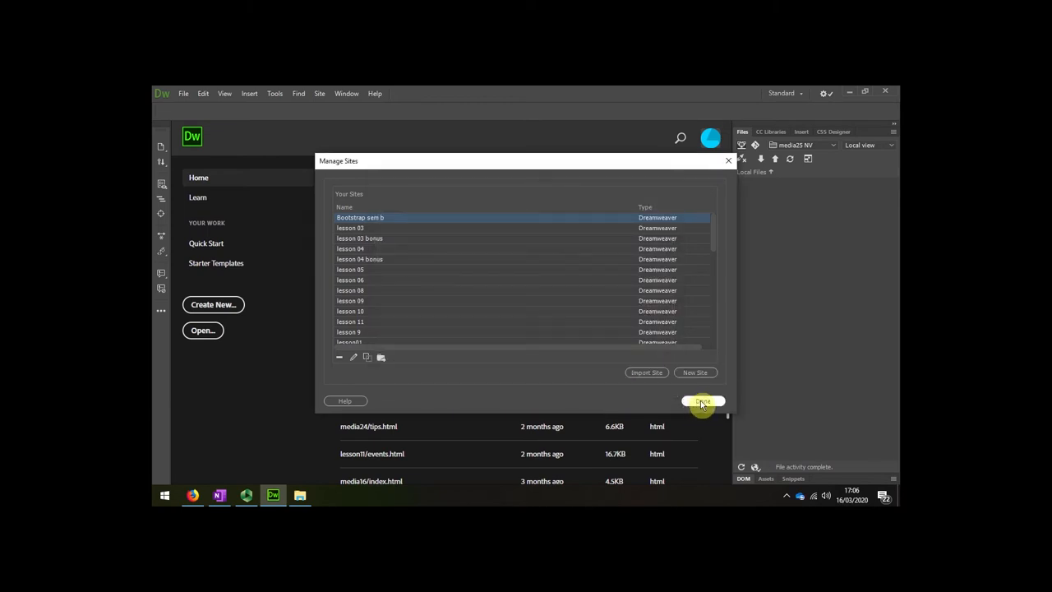
- Check the exported .ste file among the site's files, then return to Manage Sites
left_click(704, 401)
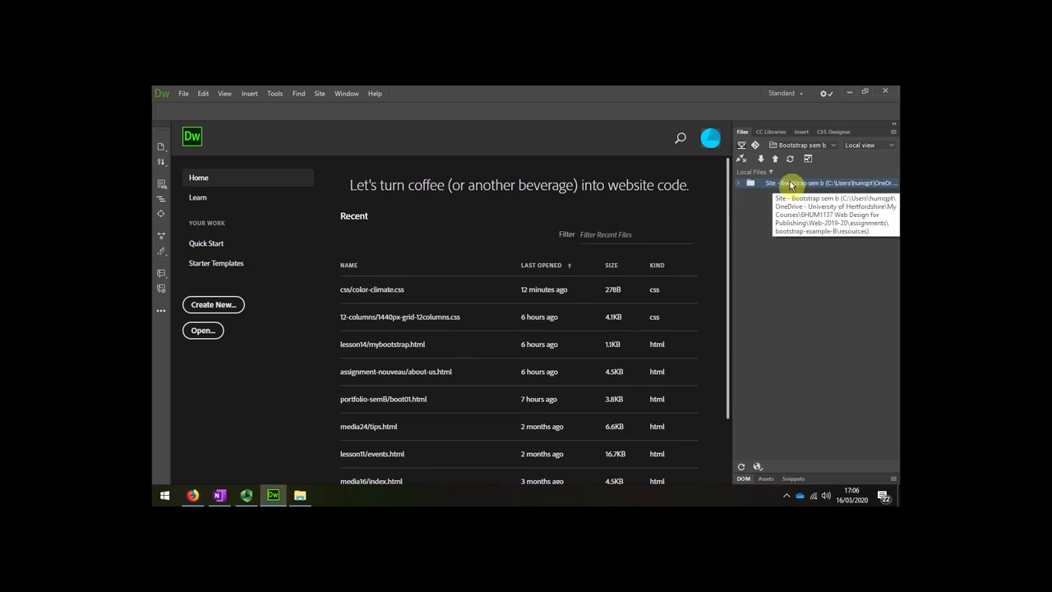
left_click(738, 182)
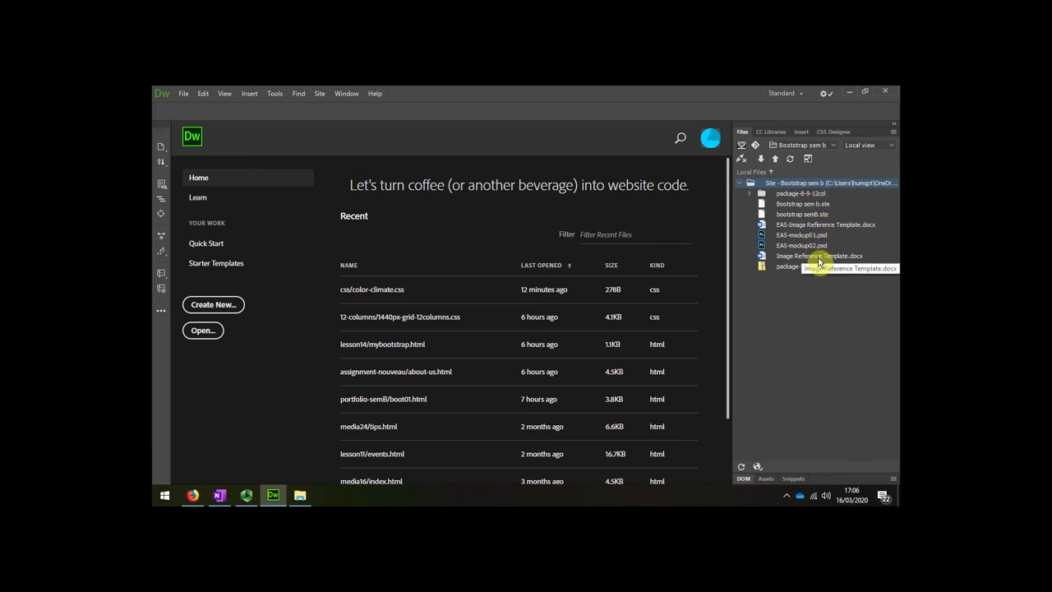
left_click(748, 183)
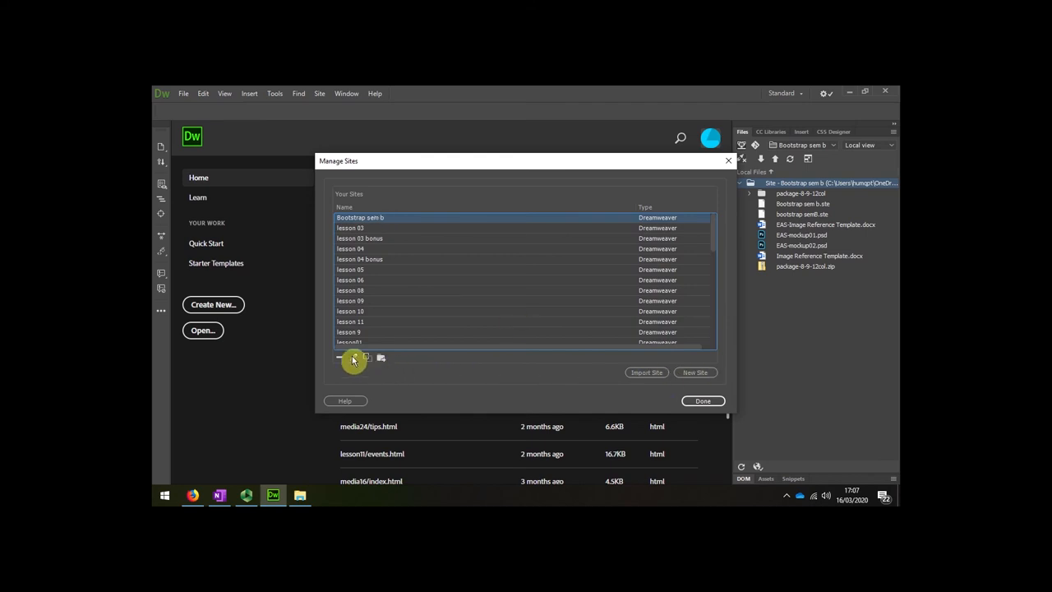
- Re-root Bootstrap sem b in bootstrap-example-B itself, save it and close site management
left_click(352, 359)
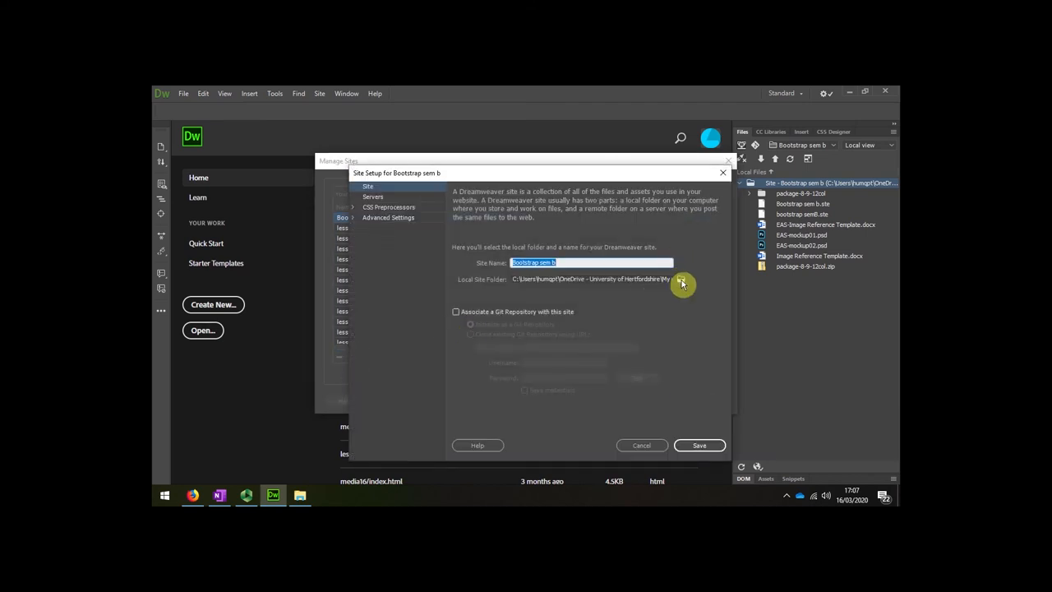
left_click(681, 279)
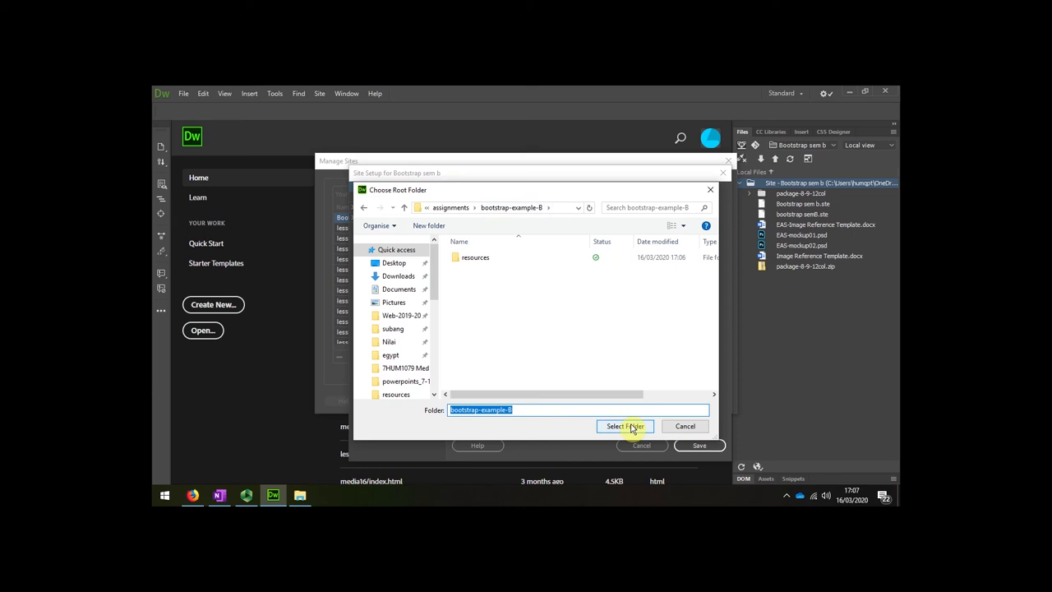
mouse_move(577, 412)
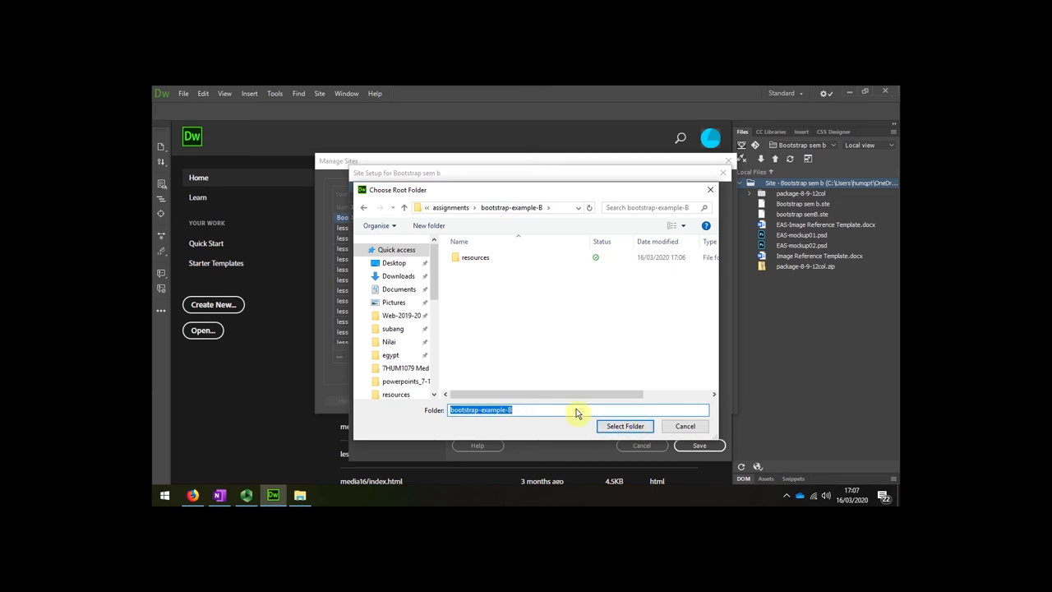
left_click(624, 426)
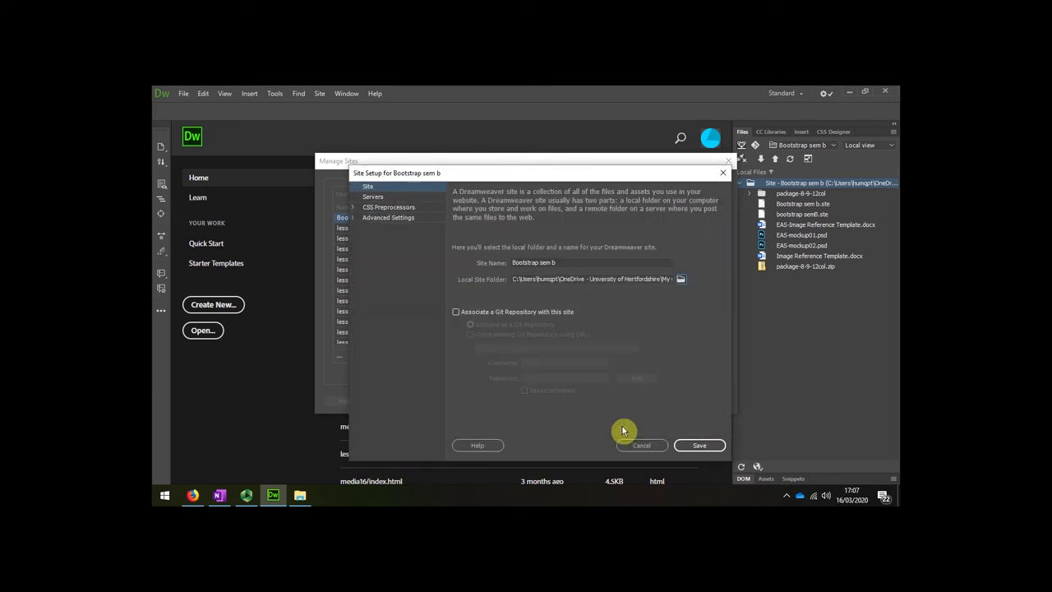
left_click(698, 444)
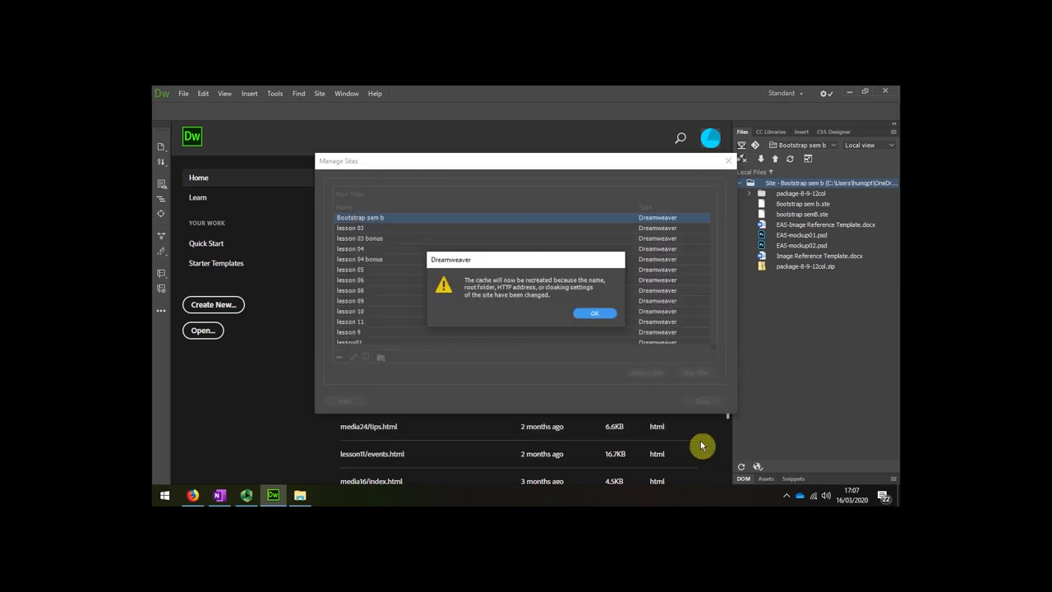
left_click(595, 312)
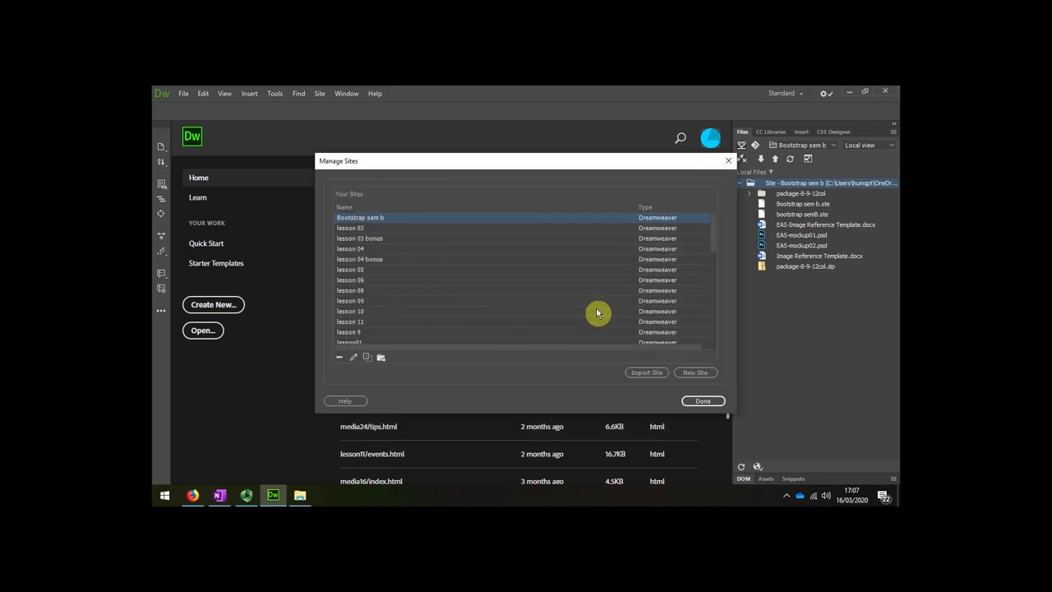
mouse_move(695, 426)
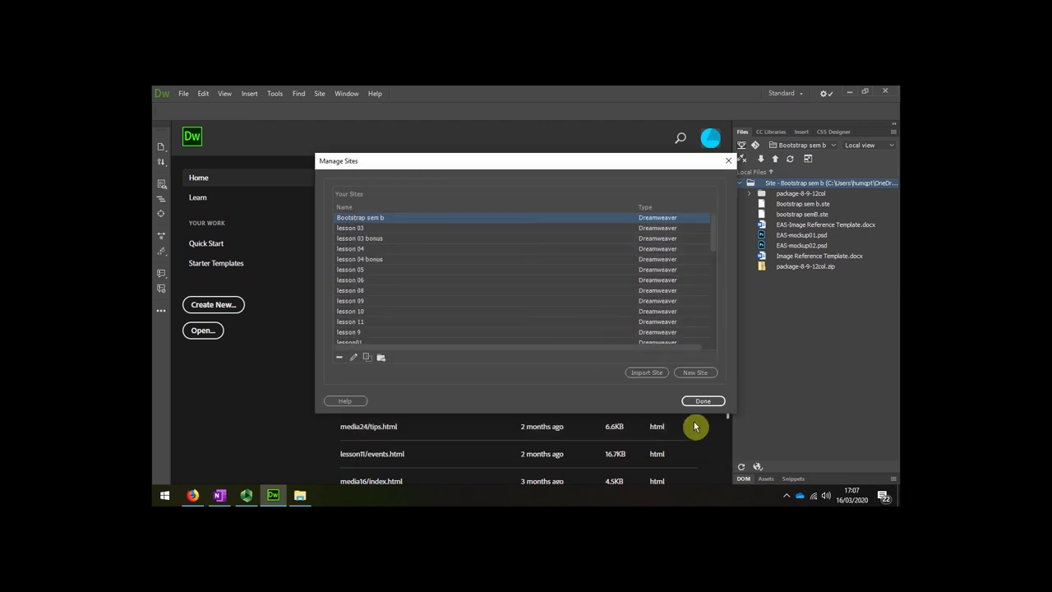
left_click(704, 401)
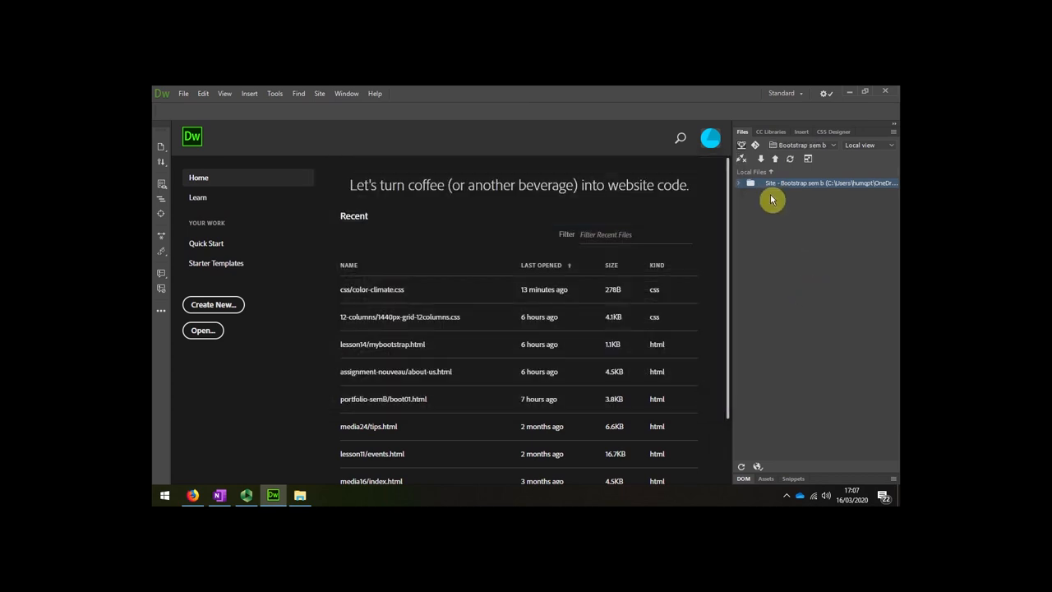
- Show the site root with only the resources folder at its top level
left_click(740, 182)
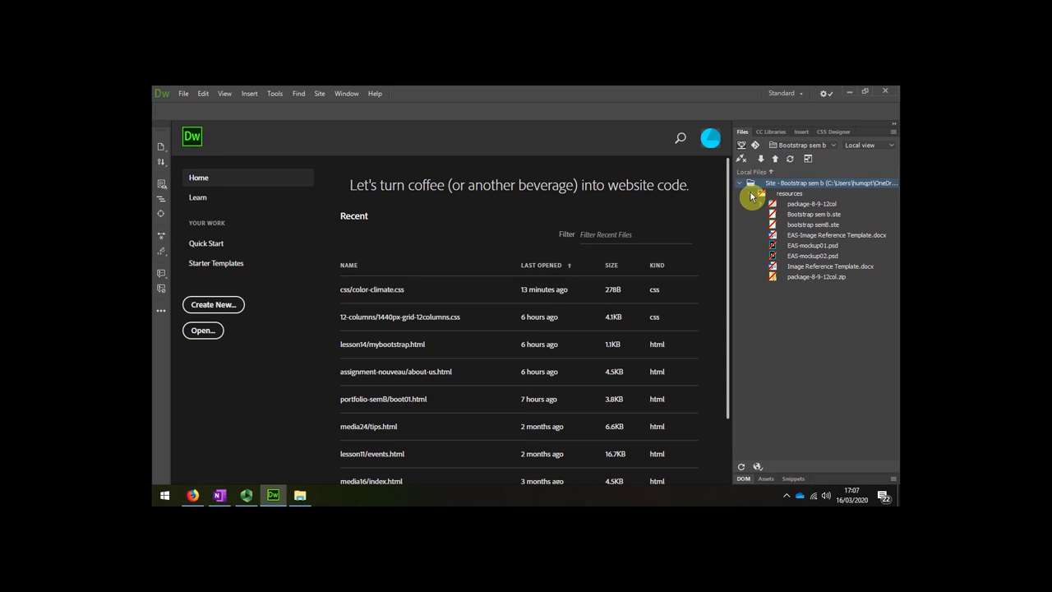
left_click(740, 183)
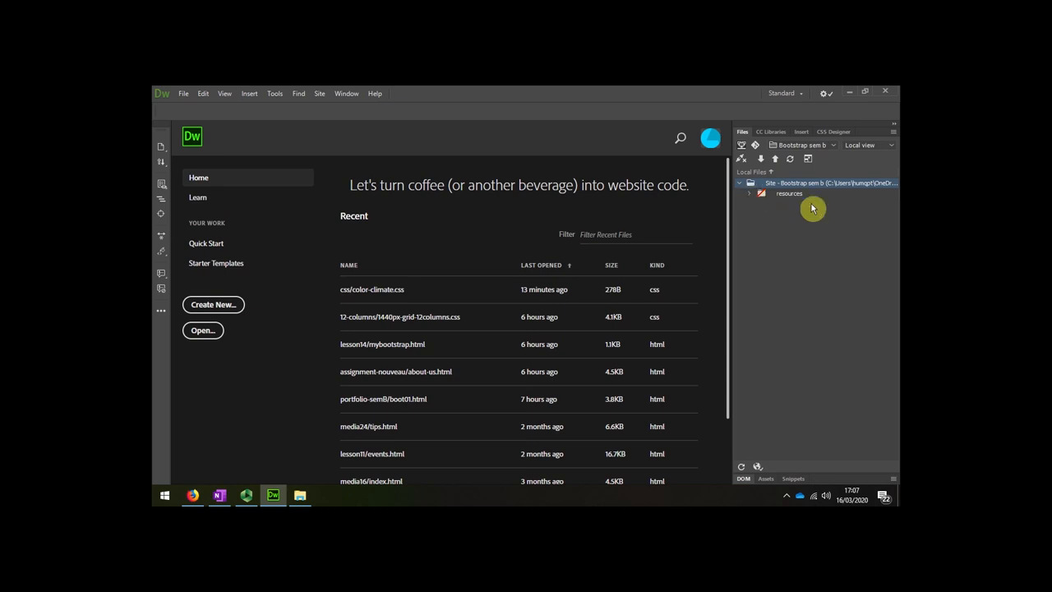